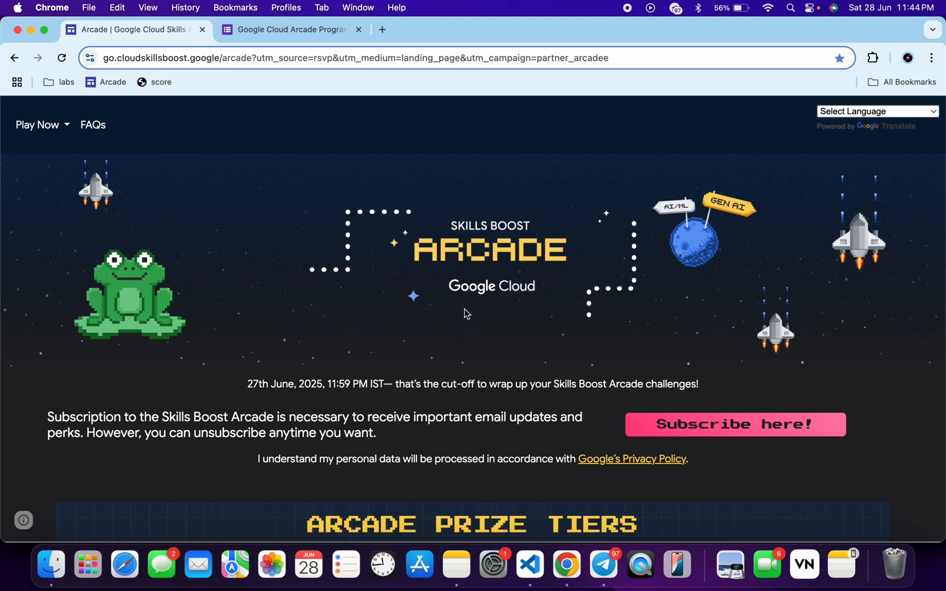
mouse_move(457, 247)
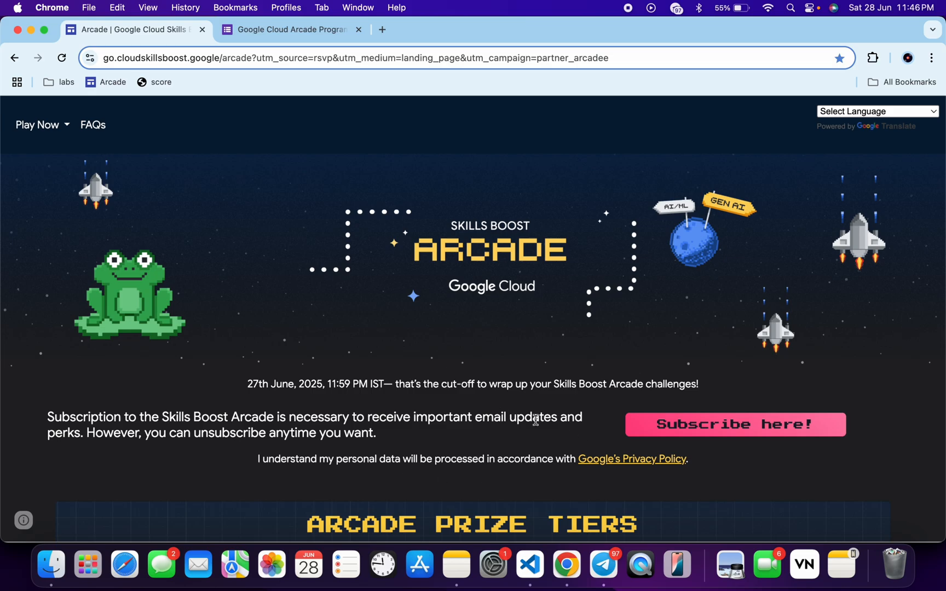
mouse_move(683, 449)
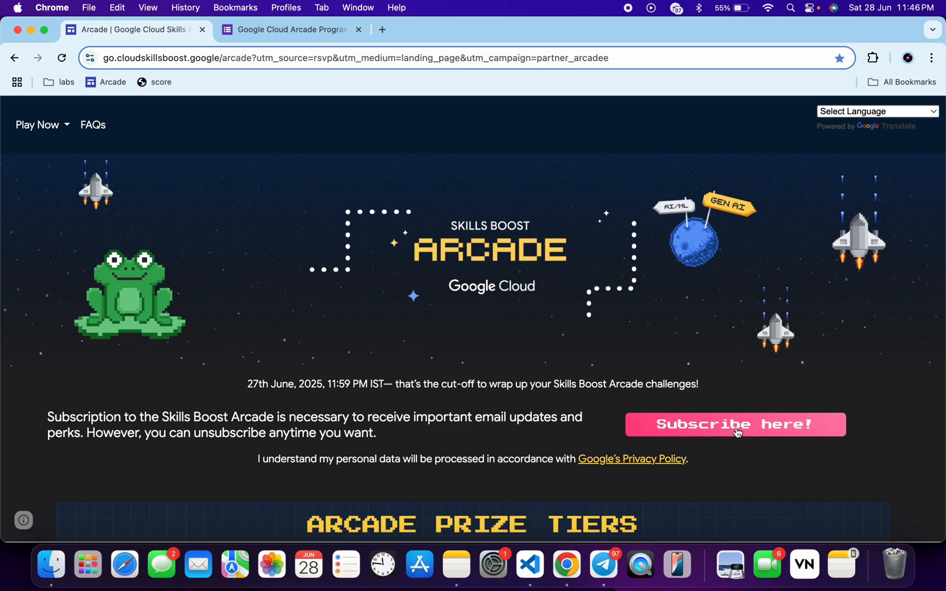
mouse_move(725, 432)
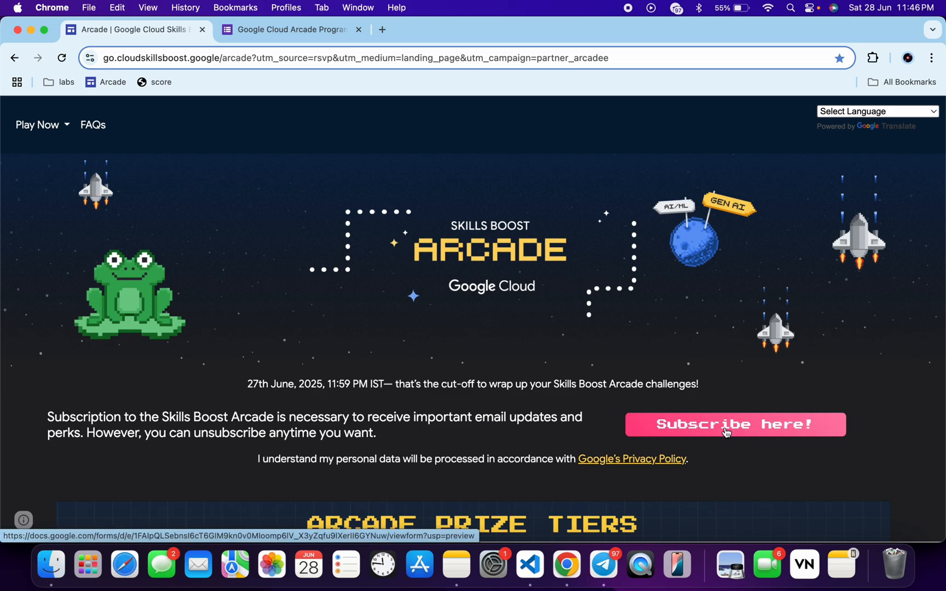
Open the Arcade Program Subscription Form from 'Subscribe here!' and scroll to the Email field.
click(735, 424)
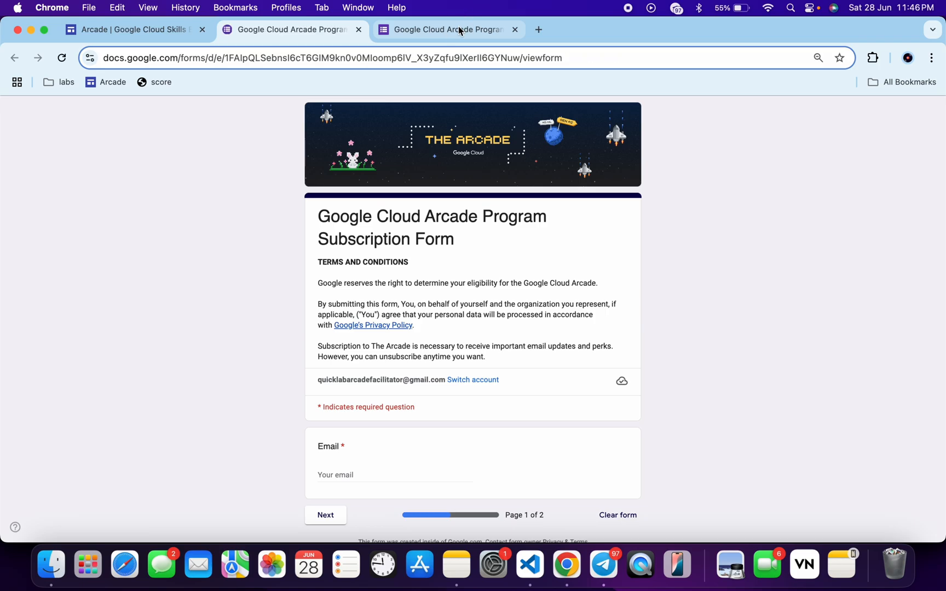
click(326, 515)
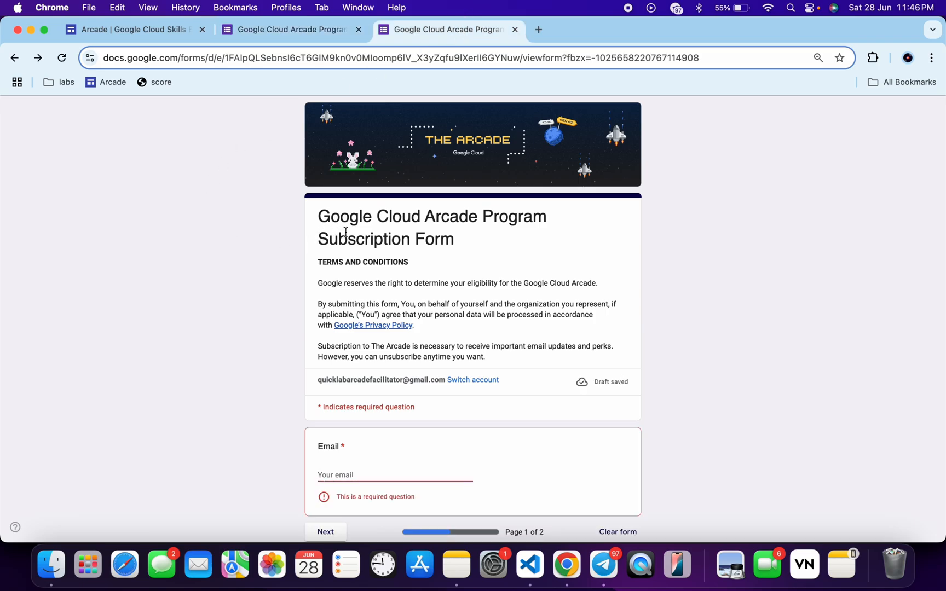
mouse_move(454, 279)
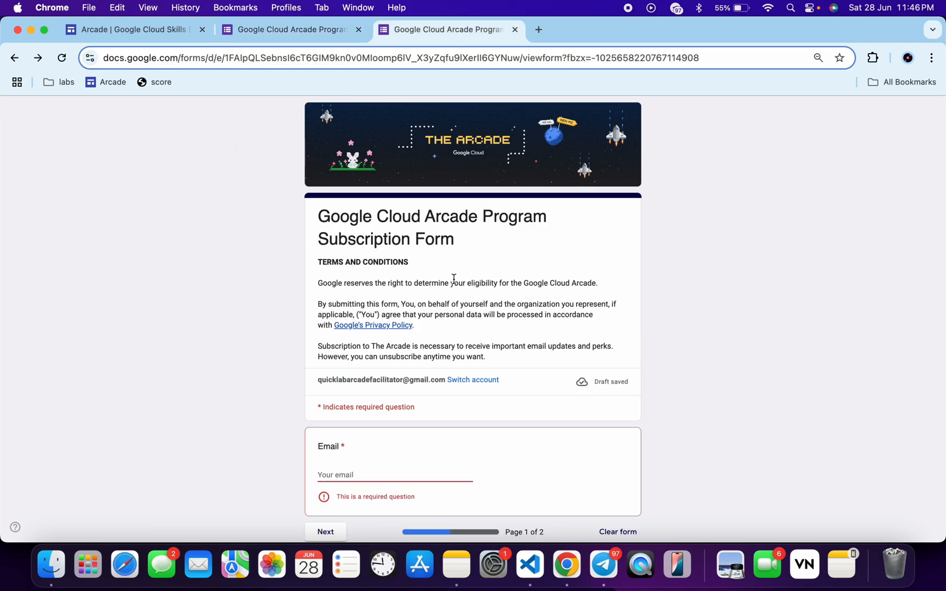
scroll(down, 3)
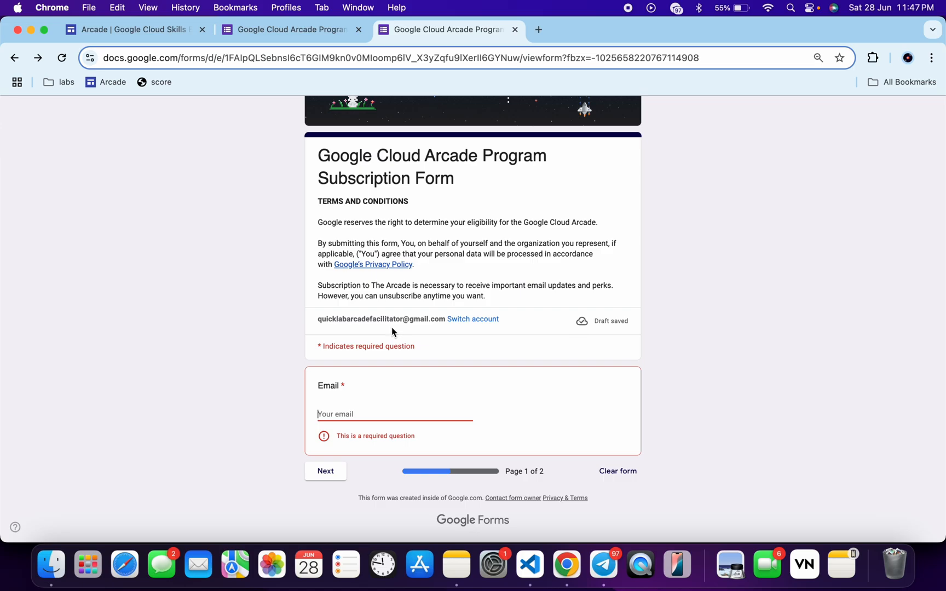
mouse_move(437, 331)
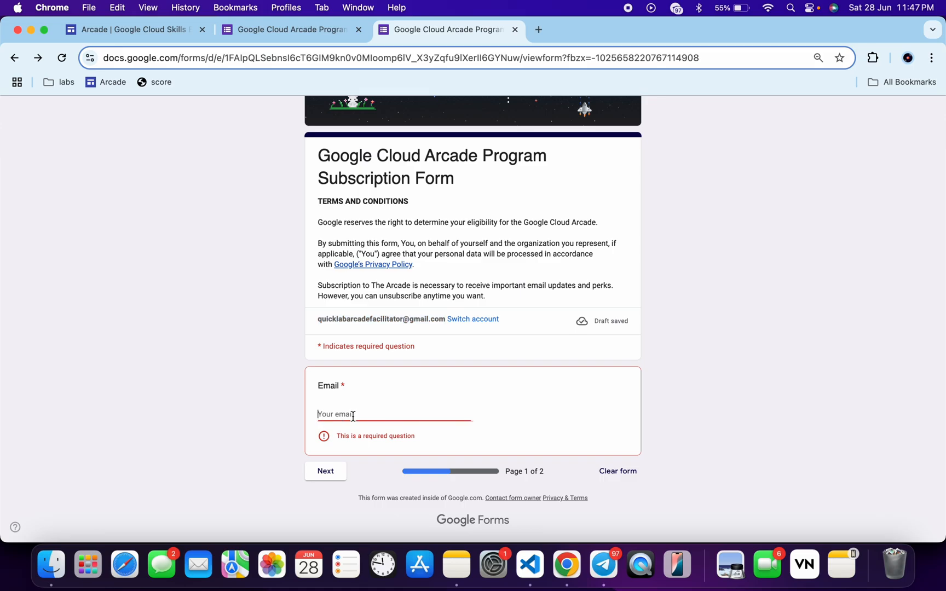
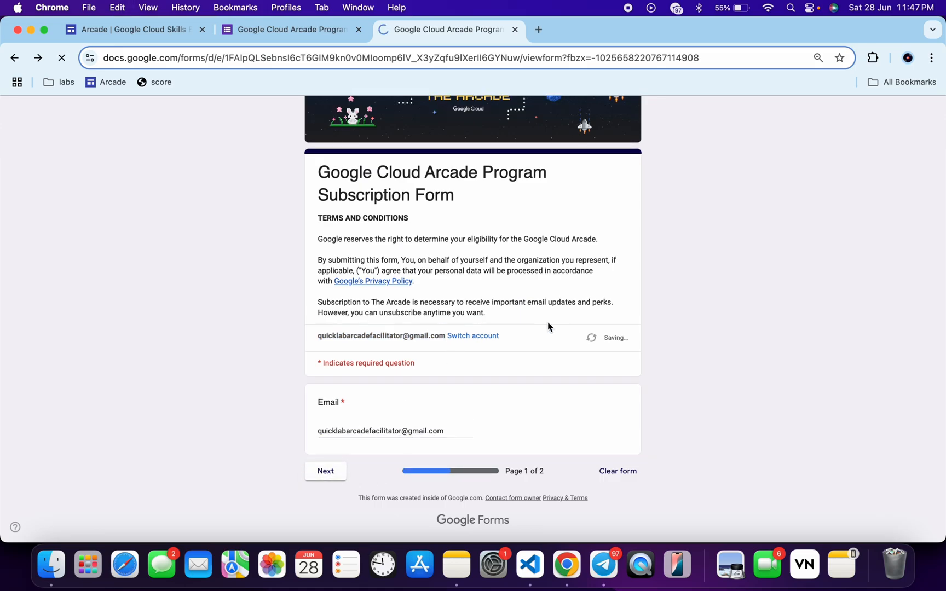
click(326, 471)
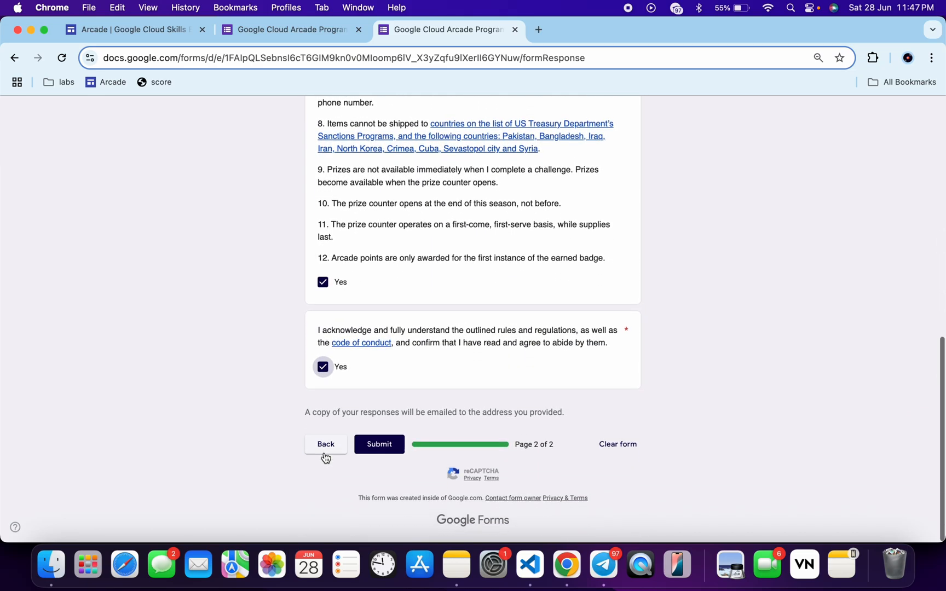
click(379, 444)
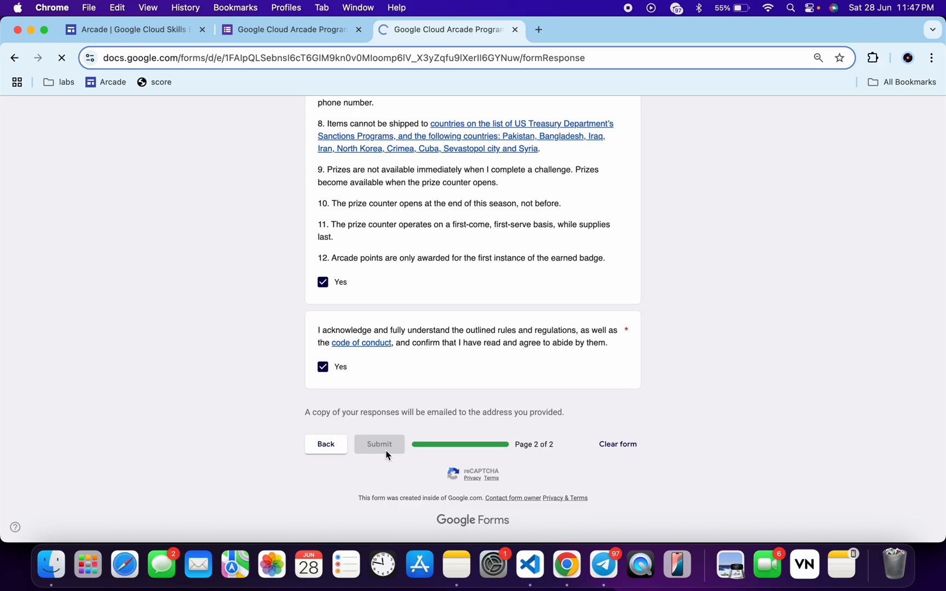
click(379, 444)
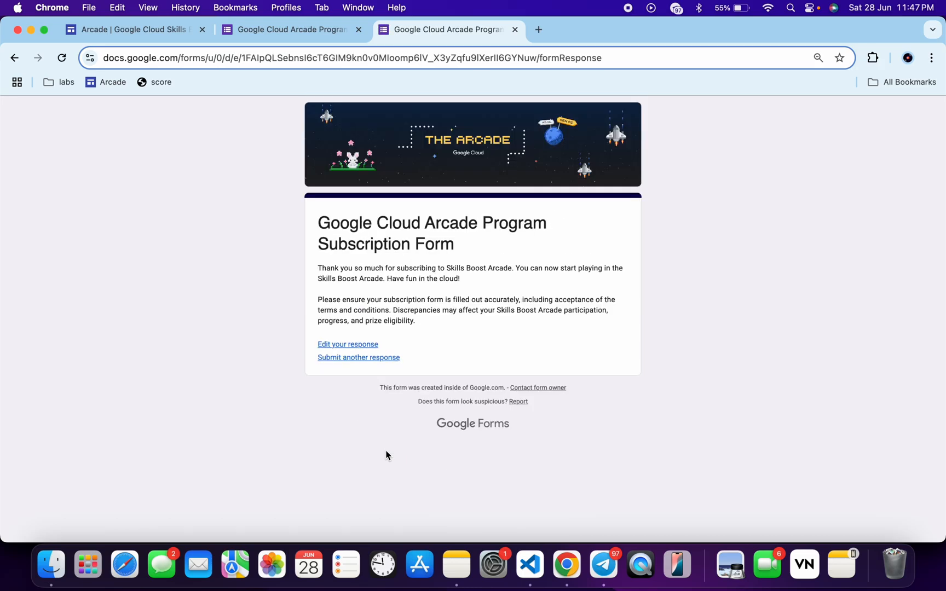